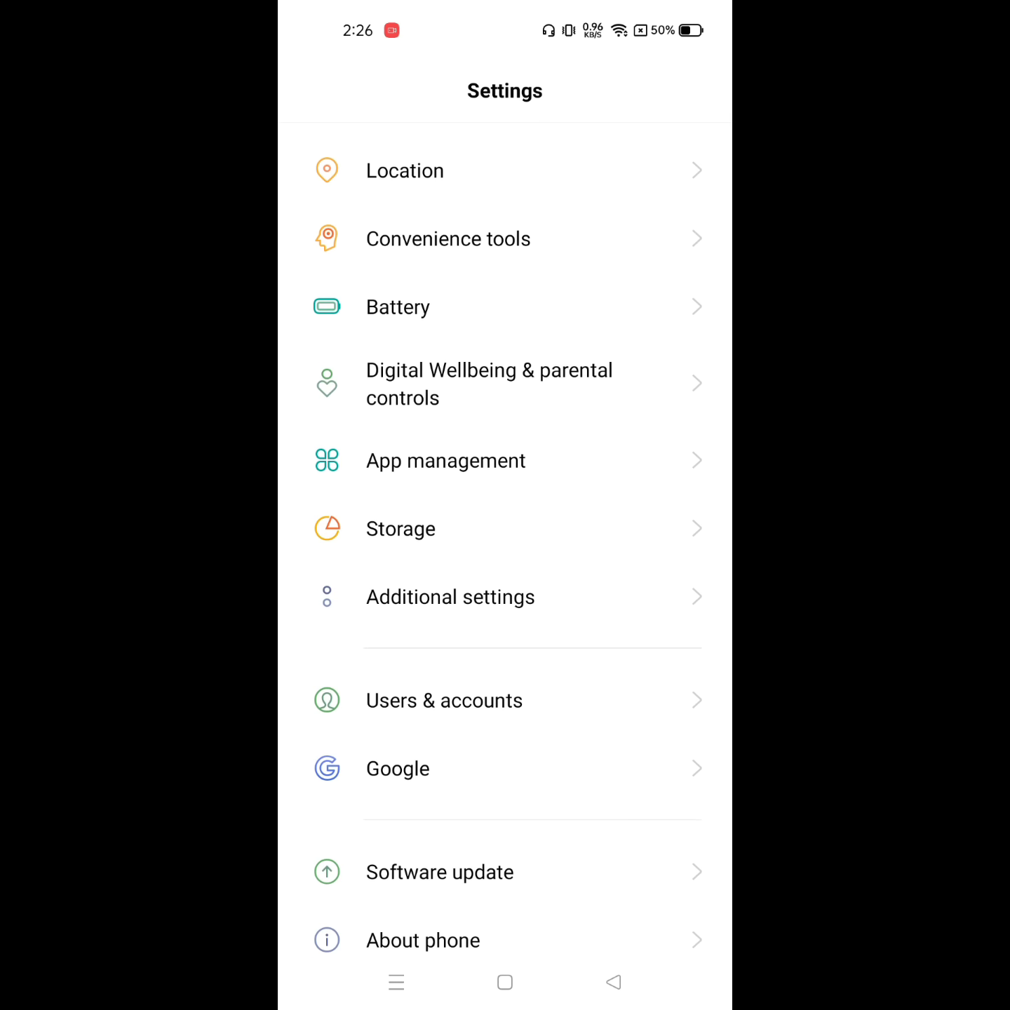
- Reach the installed app list under App management and reveal its overflow options
left_click(446, 460)
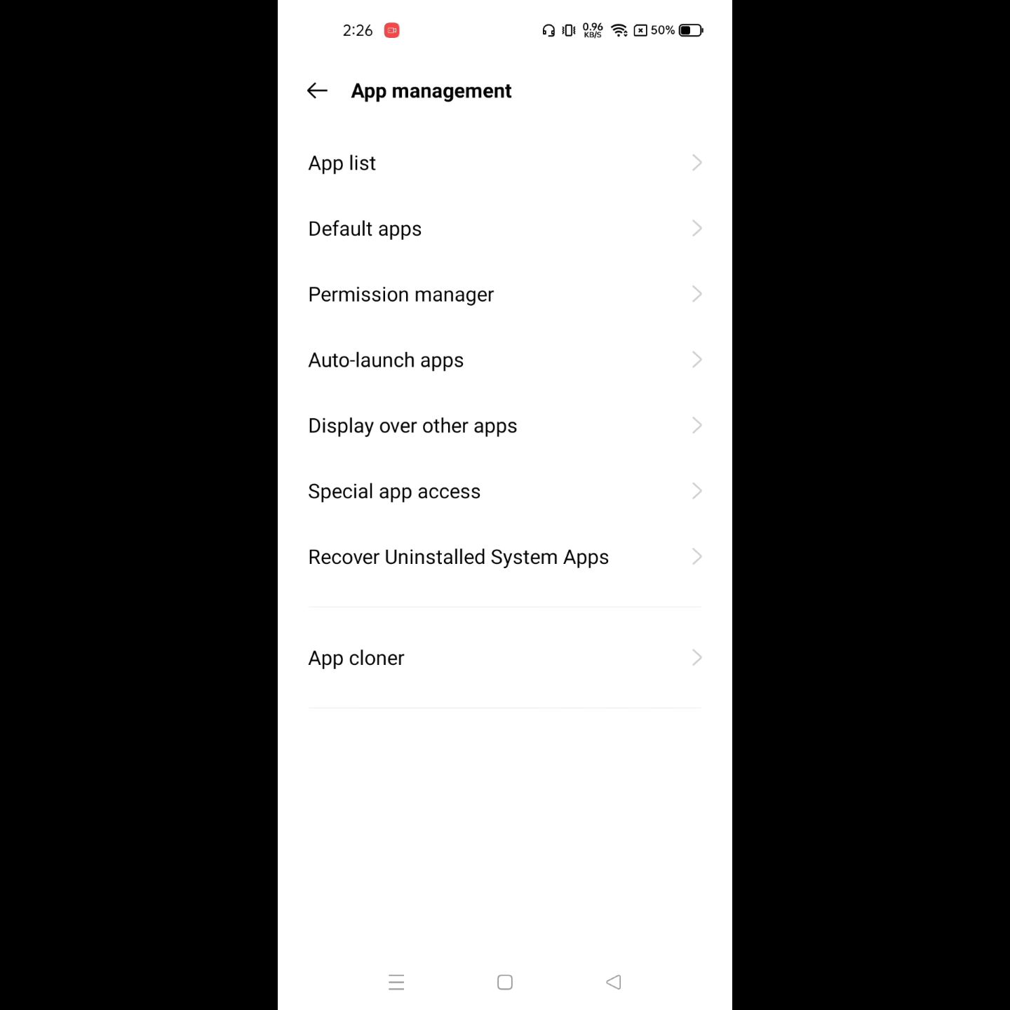
left_click(342, 162)
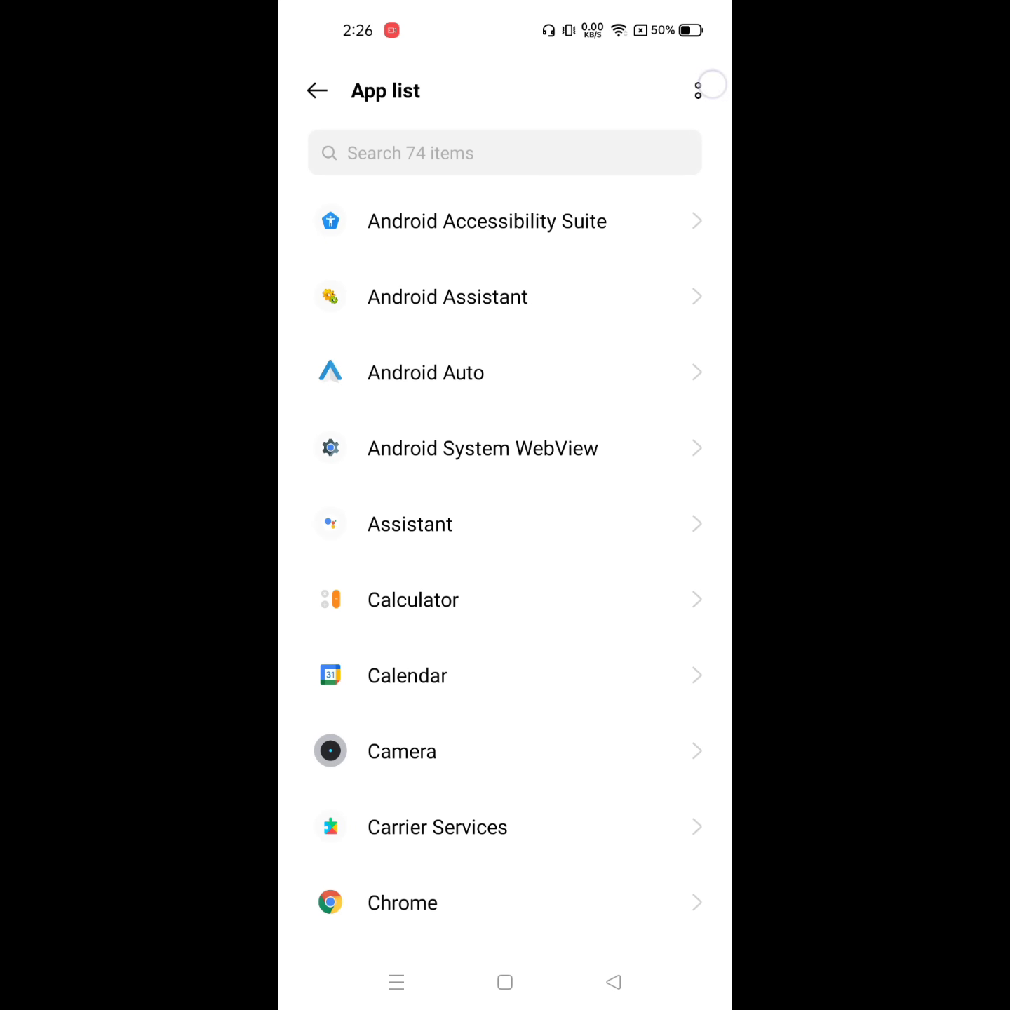
left_click(699, 90)
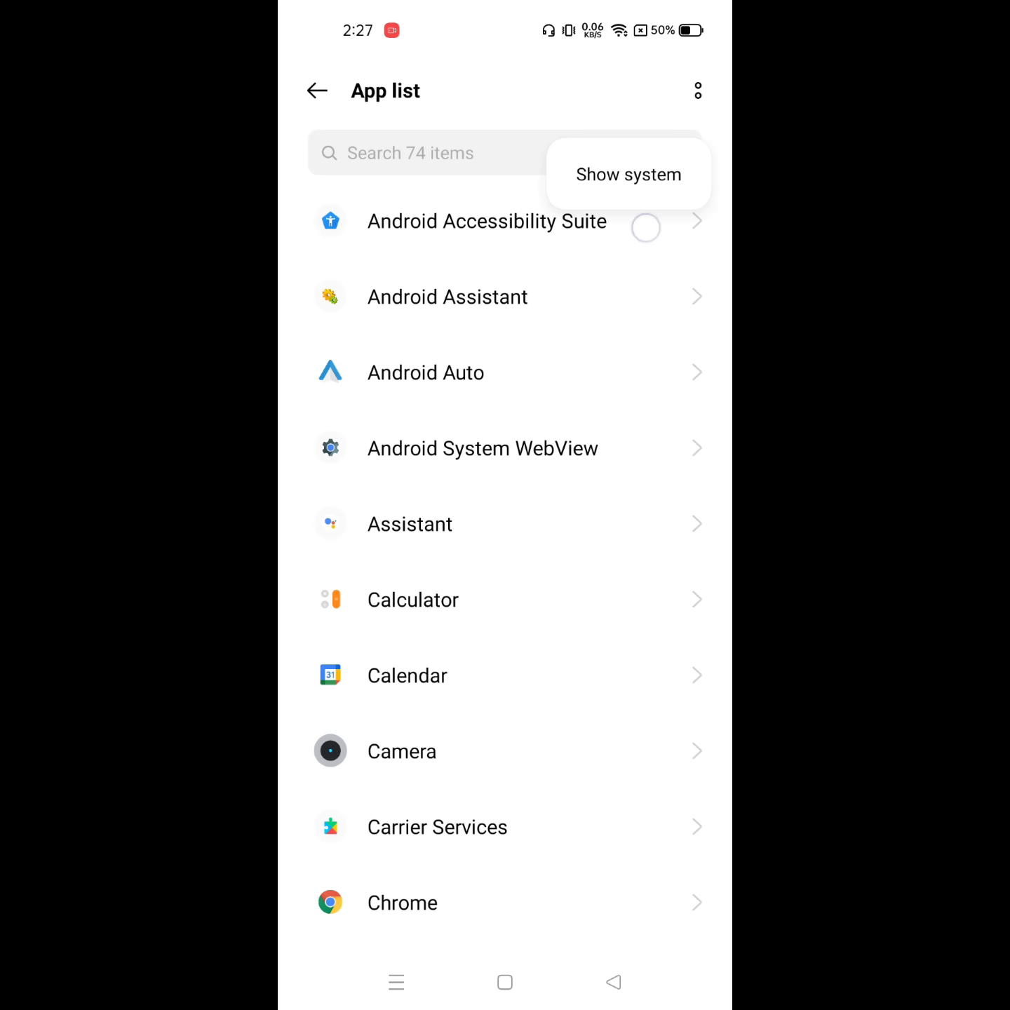
- Show system apps, find Package installer via 'pac', and clear its stored data from Storage usage
left_click(421, 153)
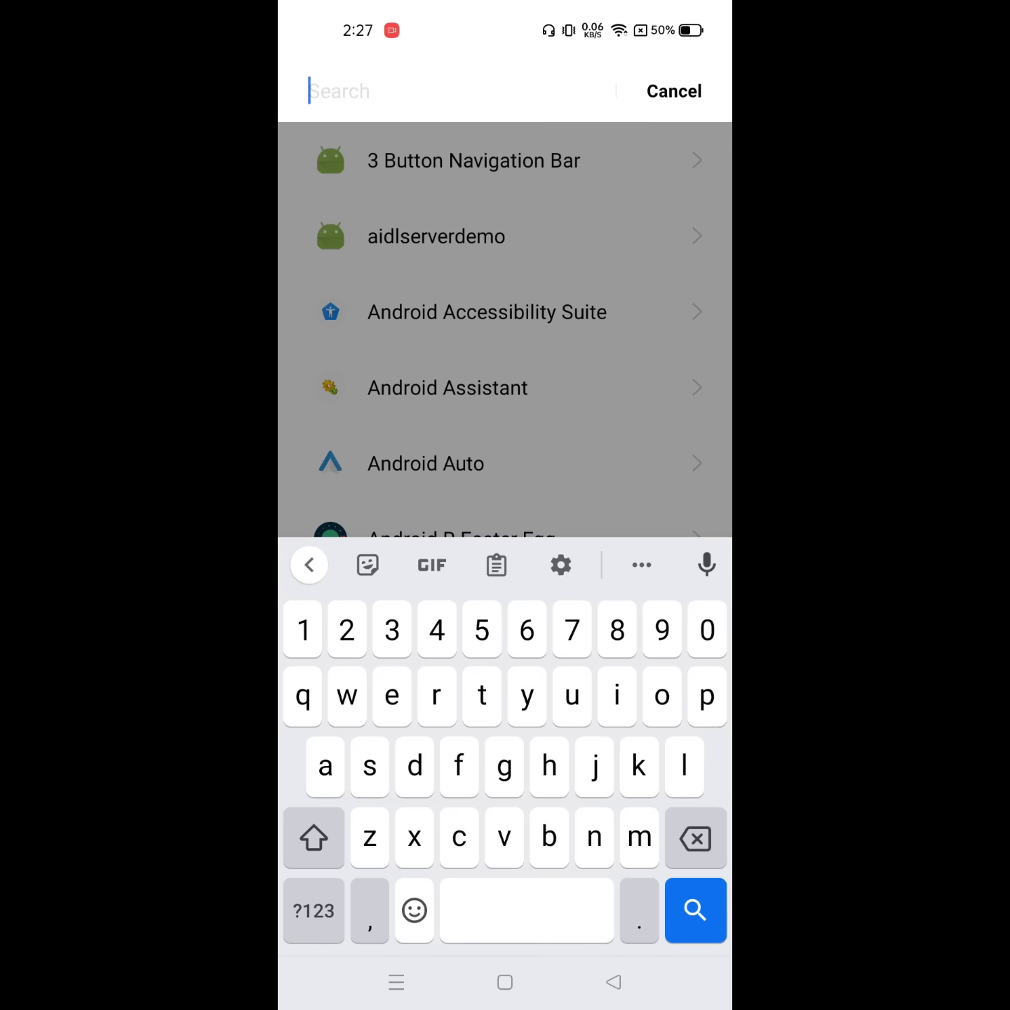
type("pack")
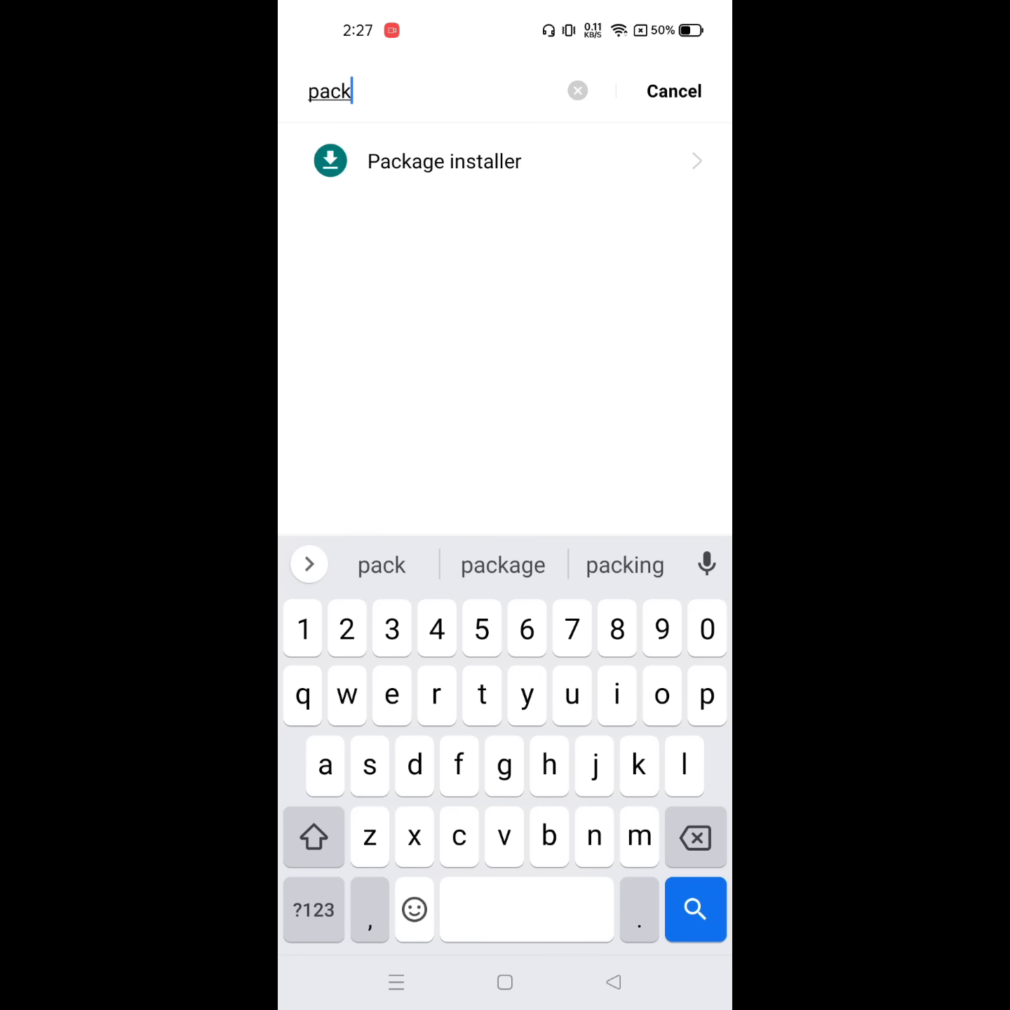
left_click(443, 160)
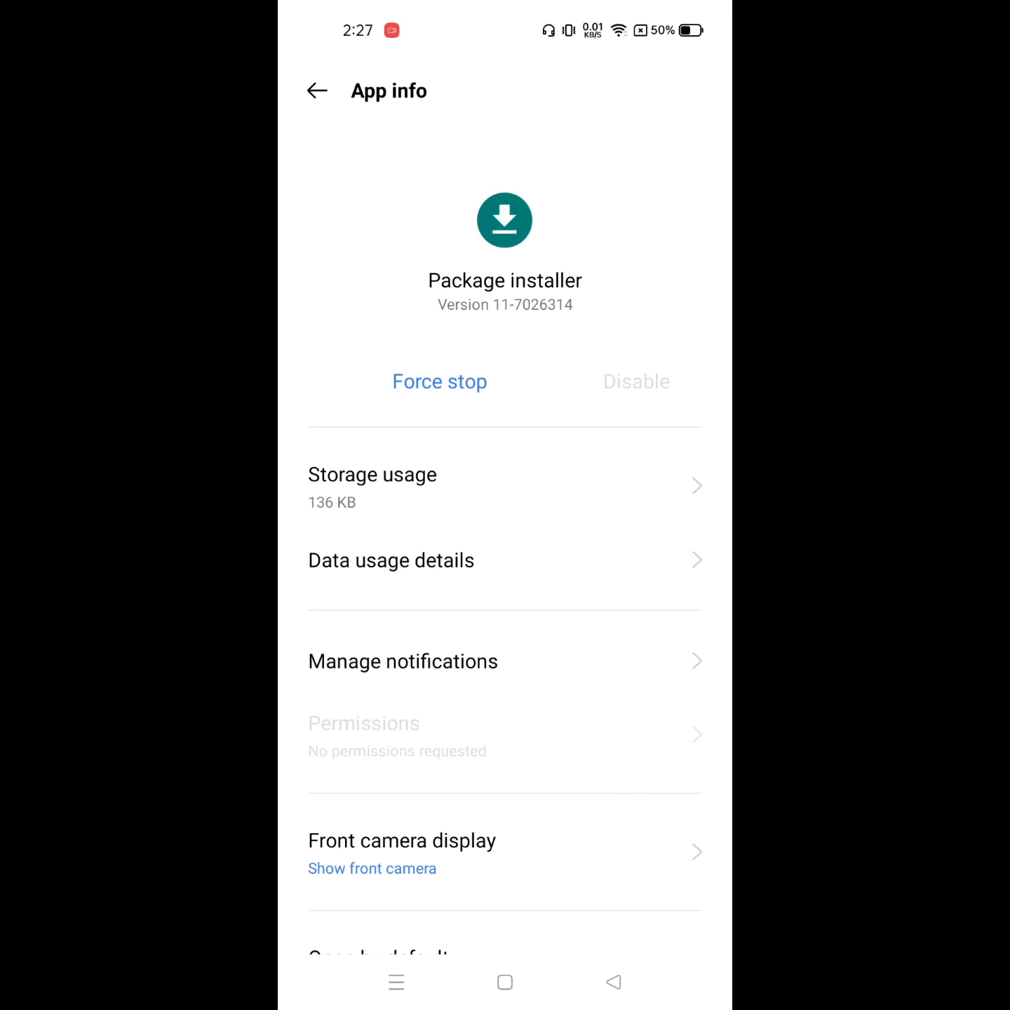
left_click(373, 487)
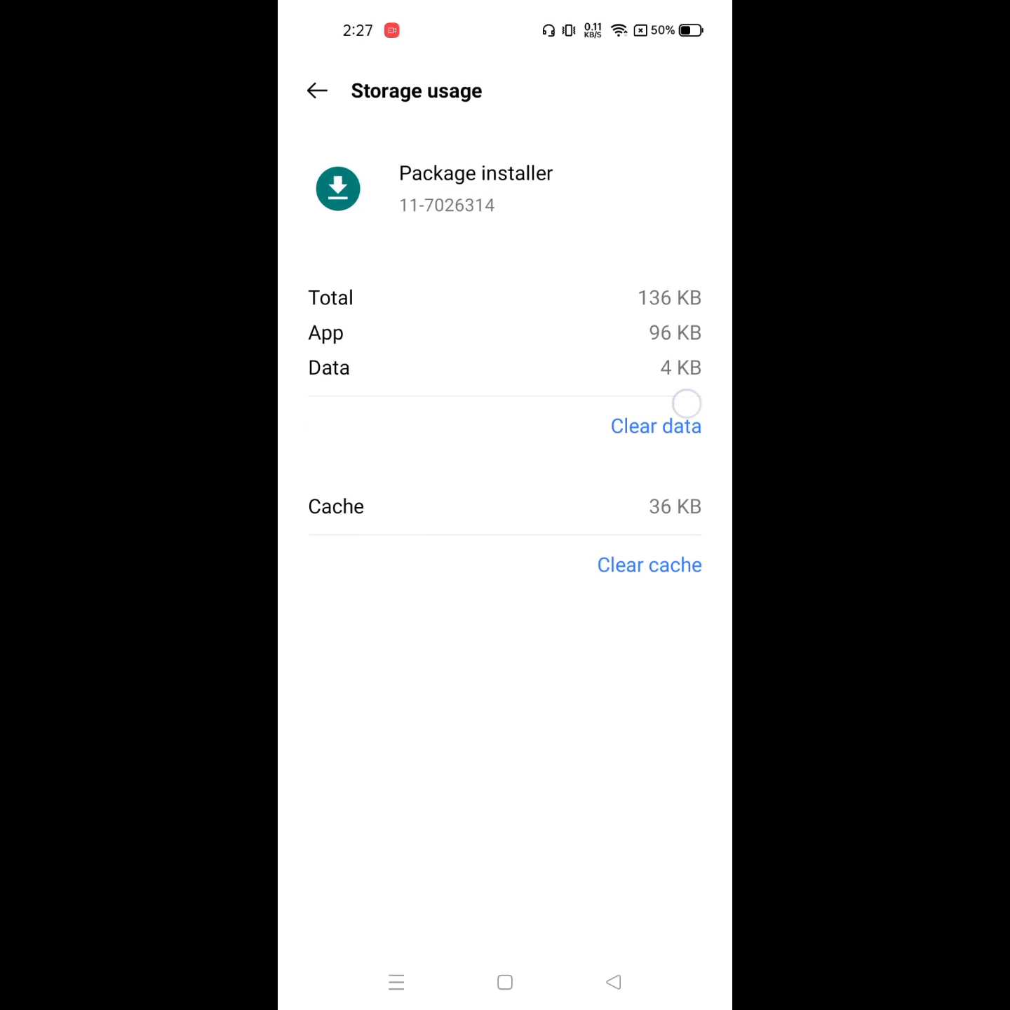
left_click(655, 427)
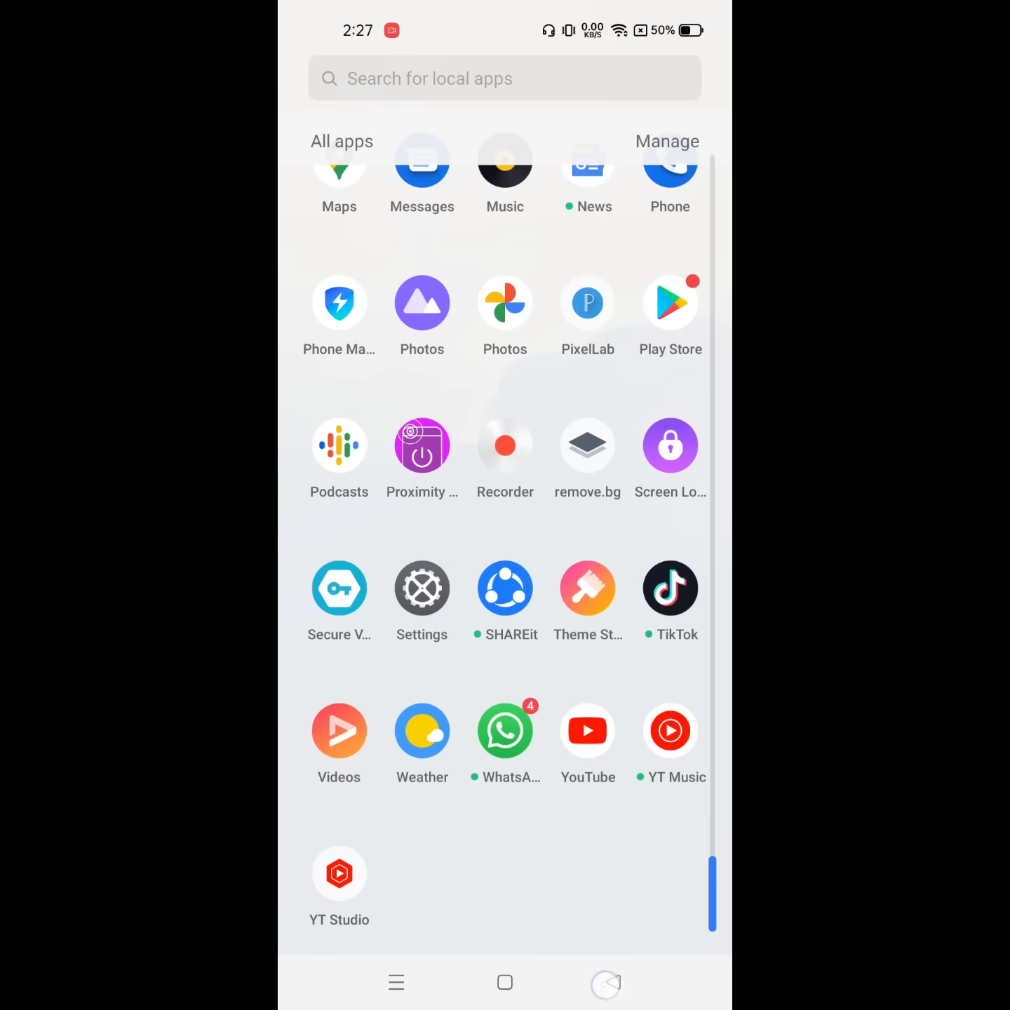
- Return to the launcher home screen from the app drawer
key("HOME")
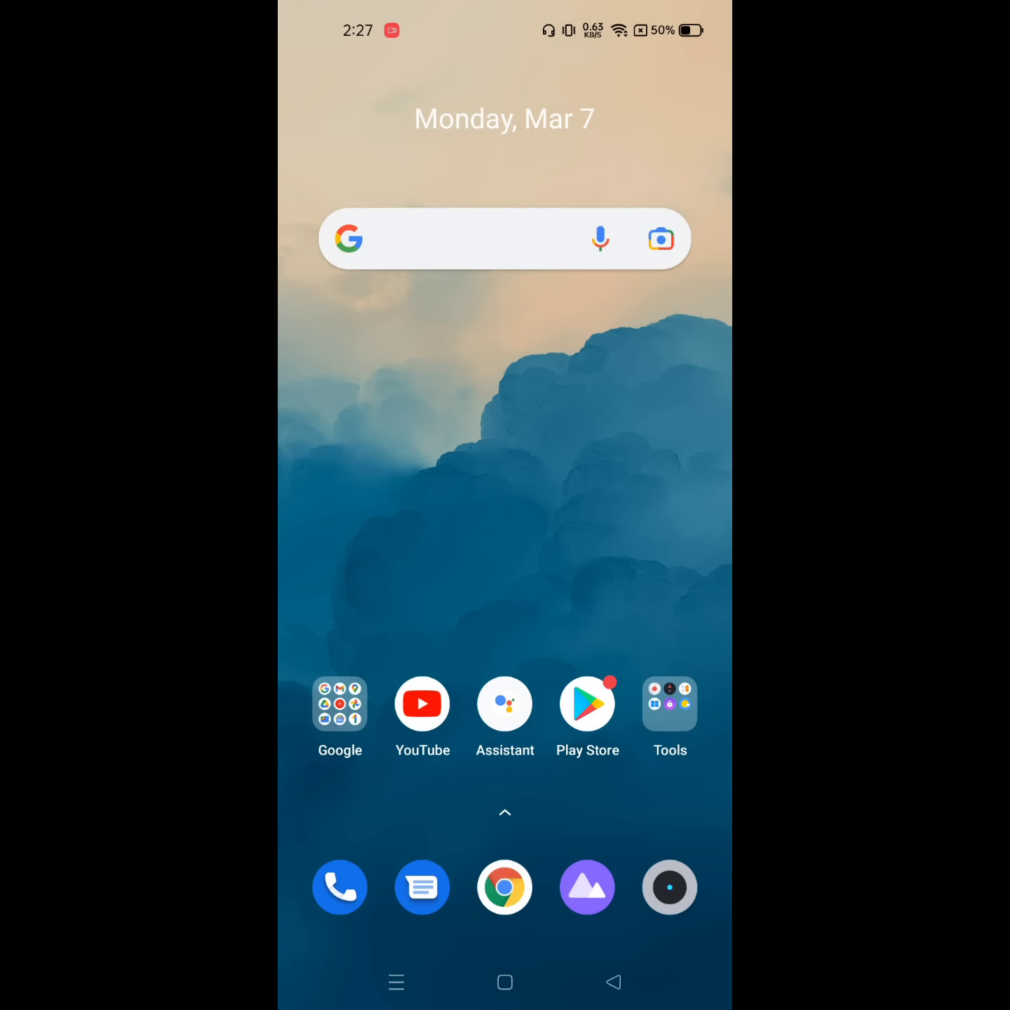